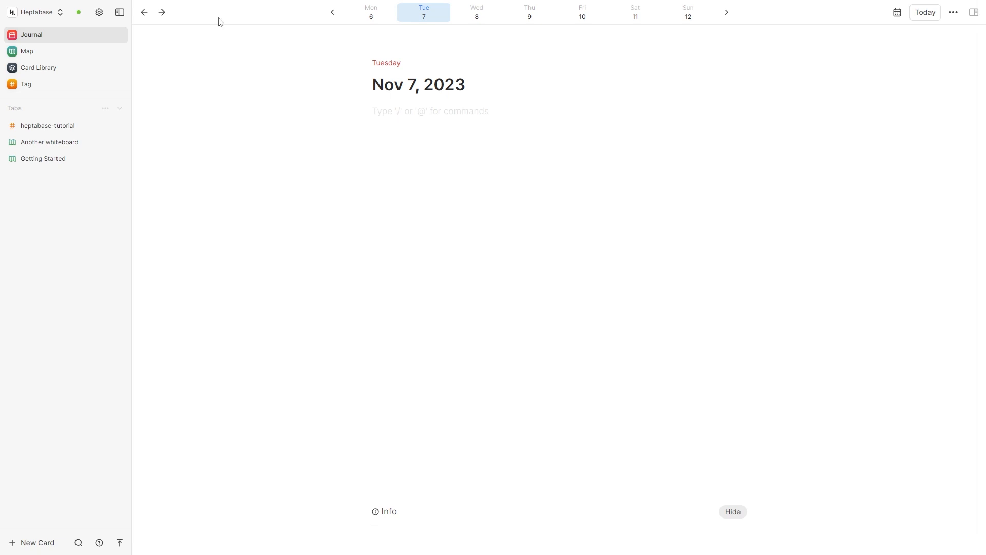
mouse_move(75, 46)
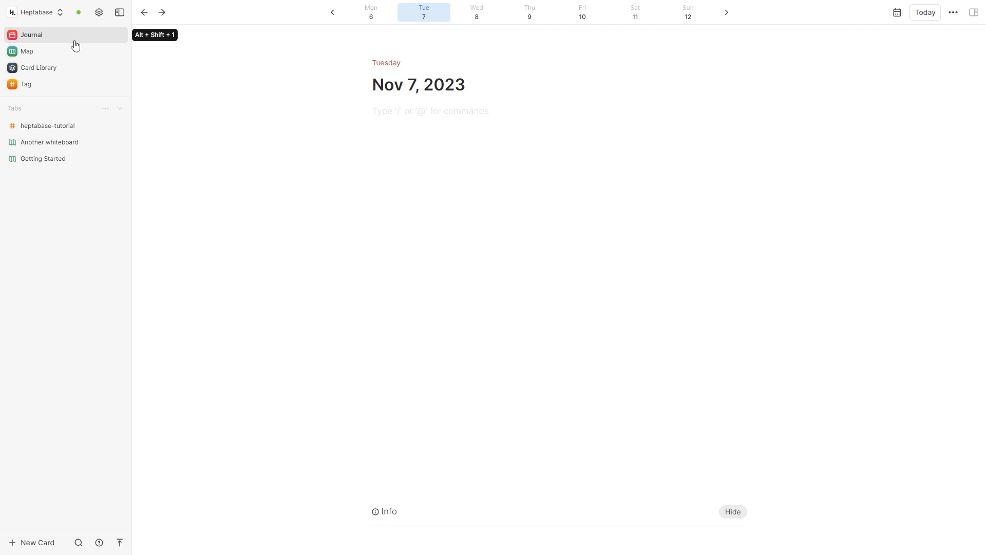
mouse_move(307, 86)
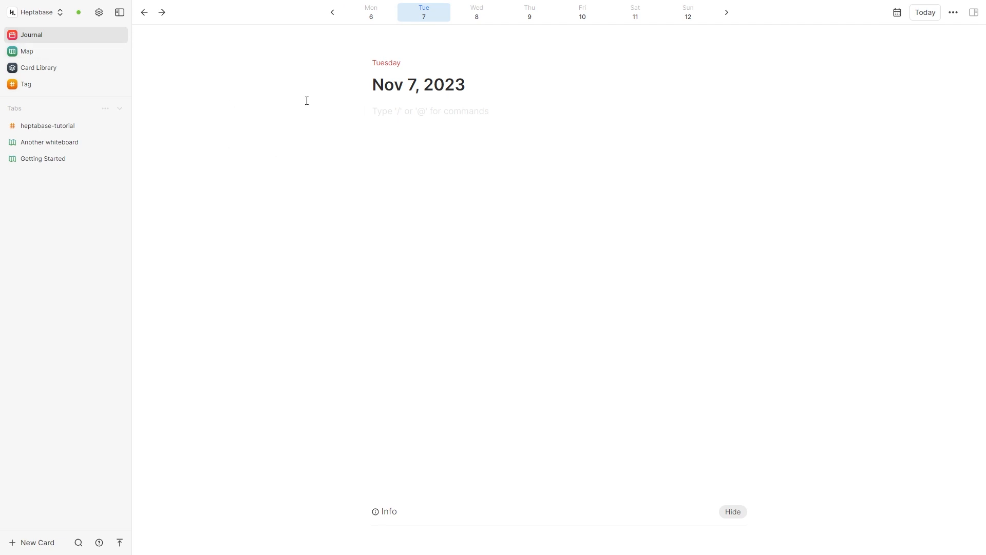
mouse_move(311, 97)
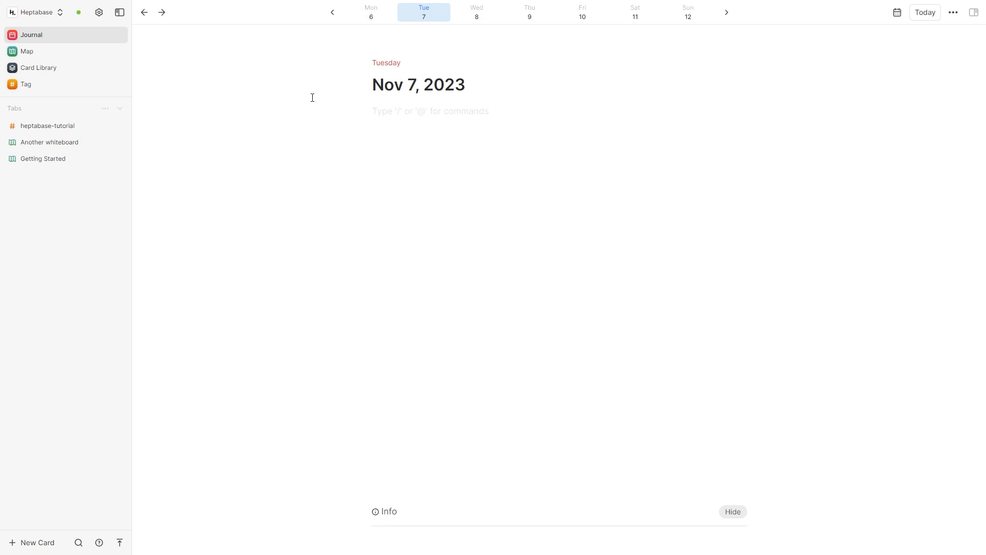
mouse_move(403, 63)
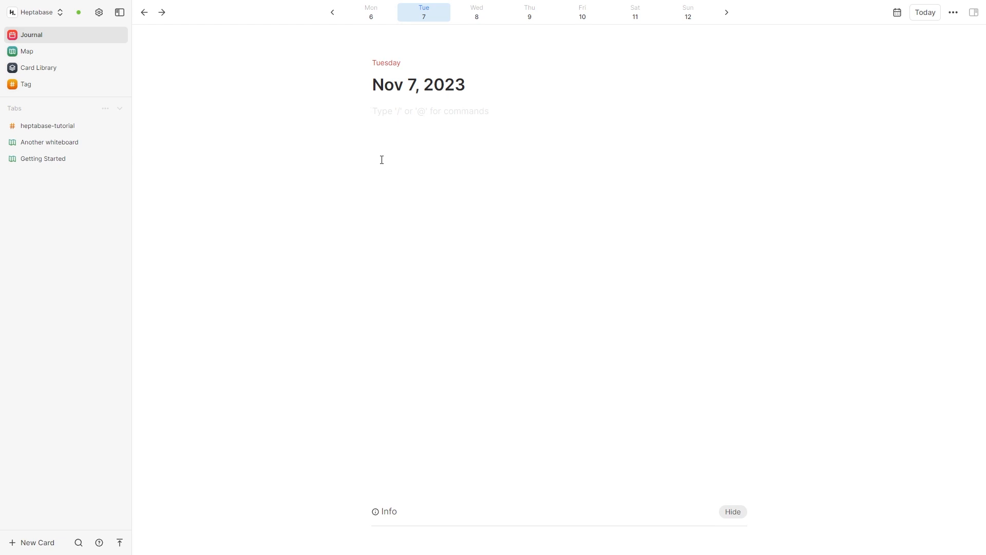
Add a 'walk dog' to-do item to the Nov 7 journal
text(/)
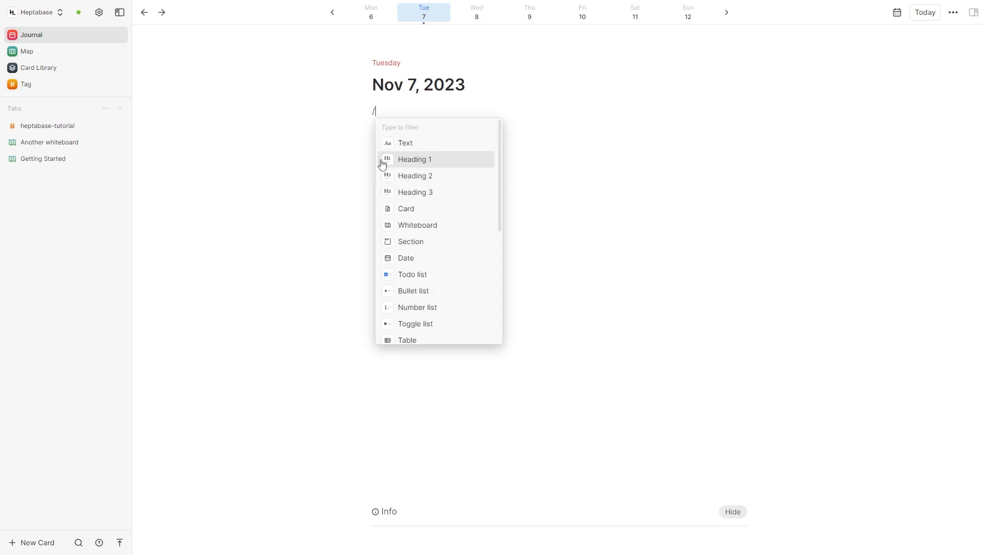
click(412, 275)
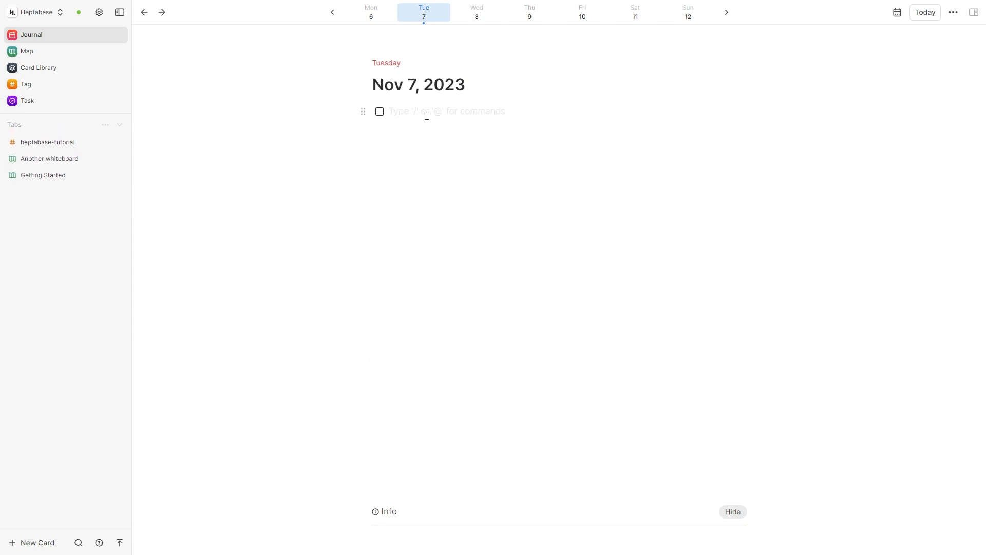
text(walk dog)
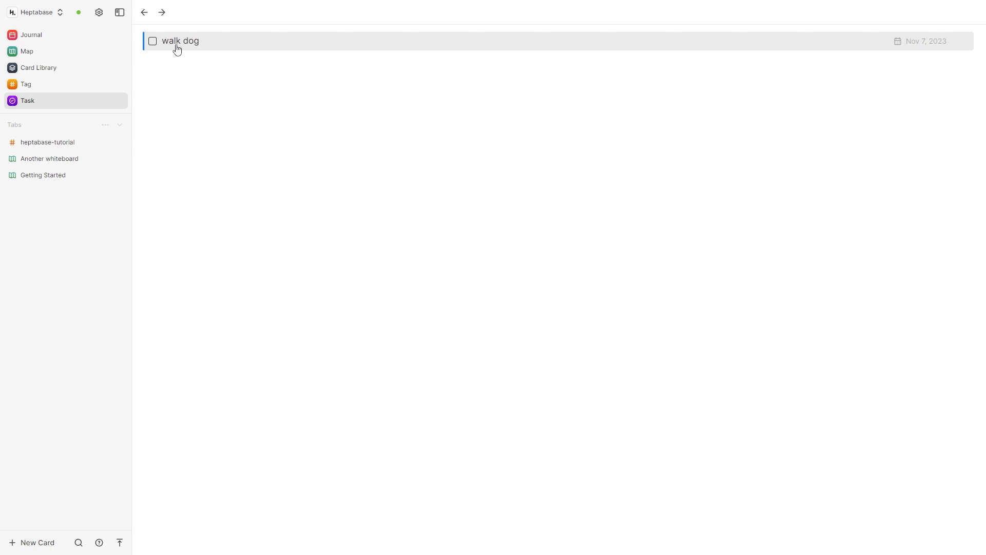
mouse_move(181, 82)
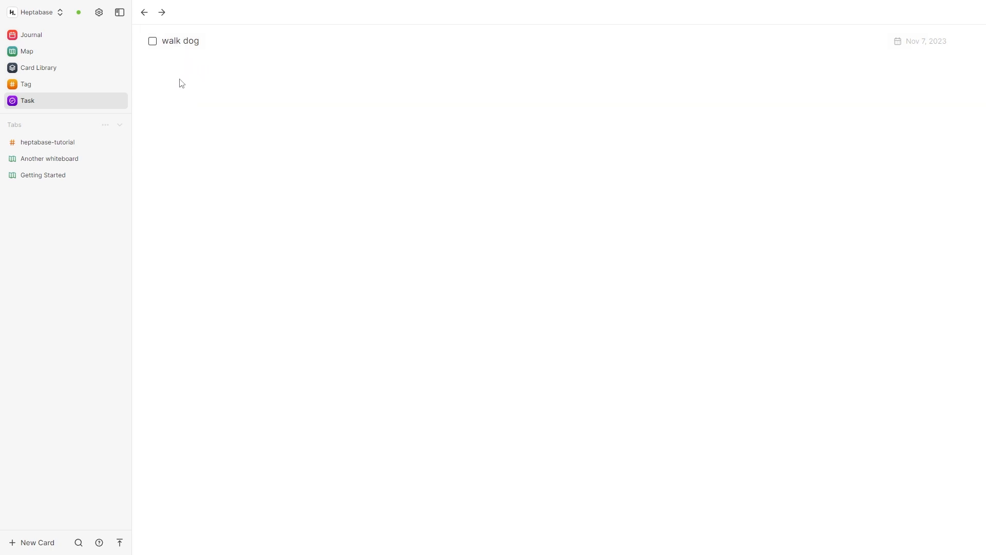
Check off the walk dog task, return to the journal and switch to the Nov 8 page
click(152, 41)
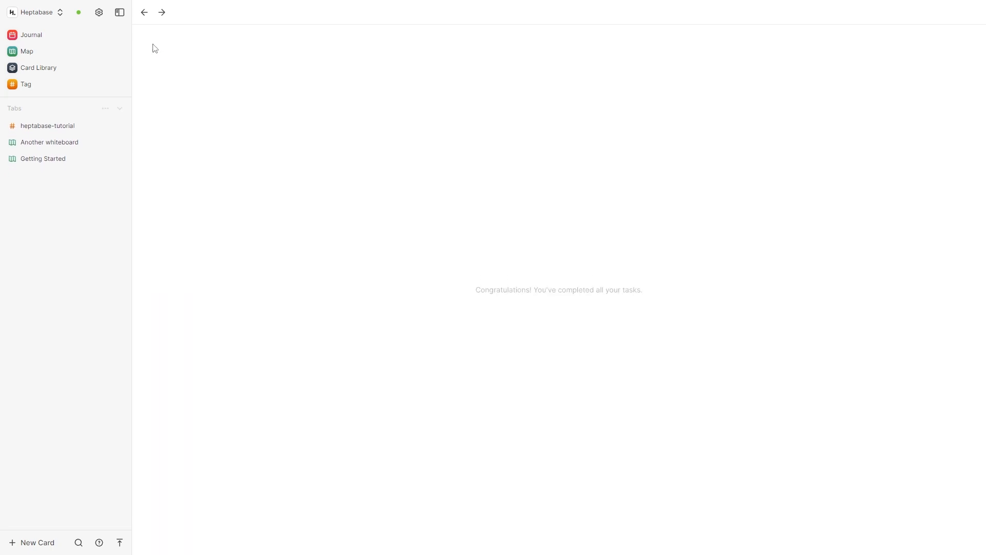
triple_click(559, 290)
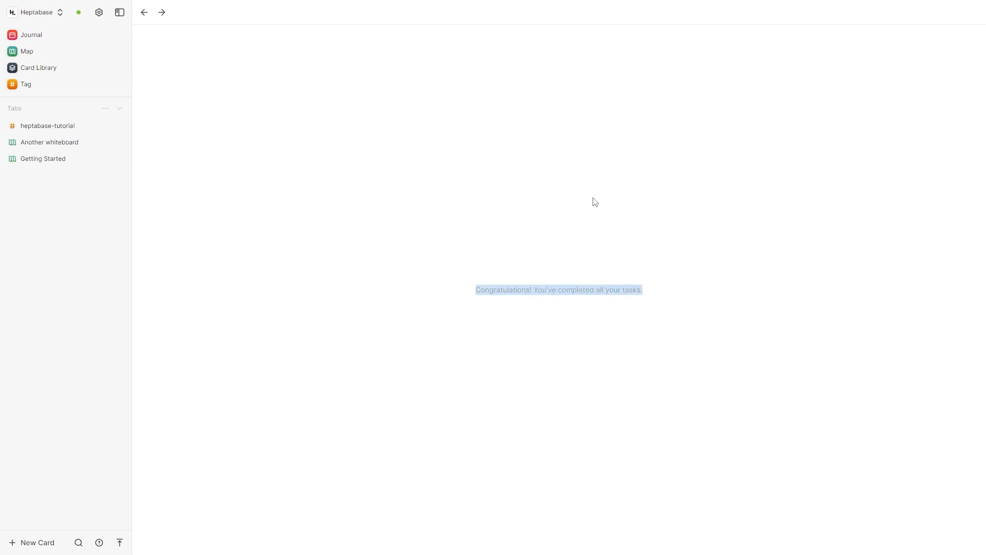
click(29, 35)
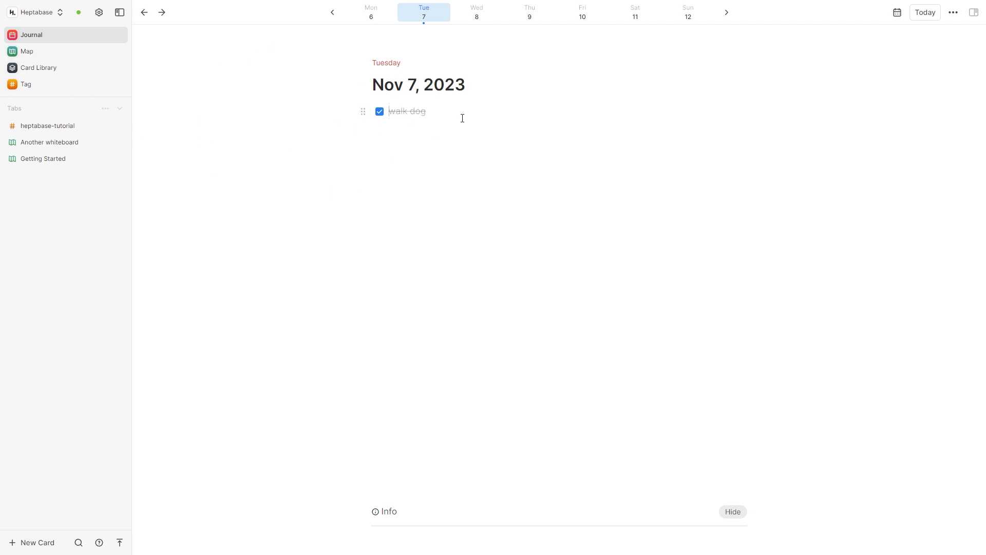
click(477, 12)
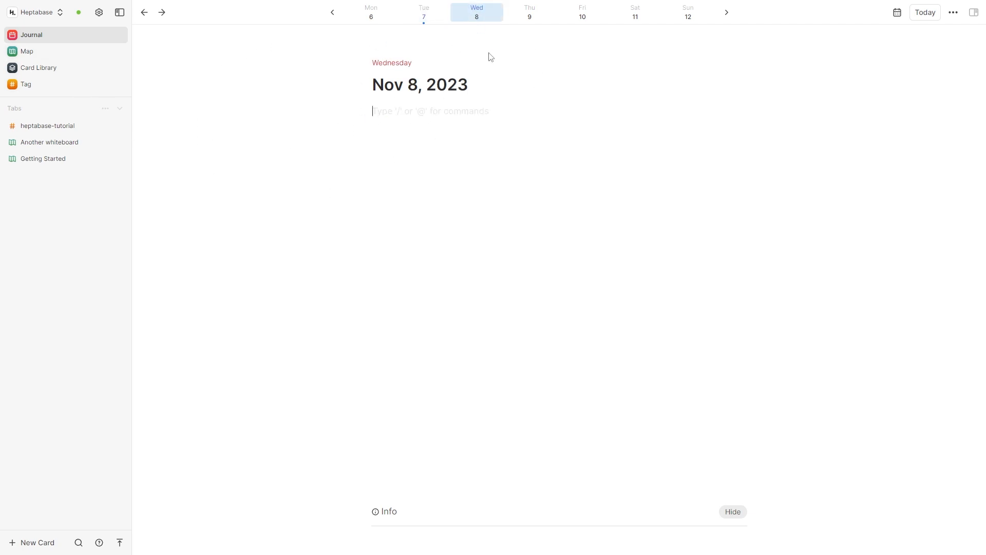
mouse_move(403, 46)
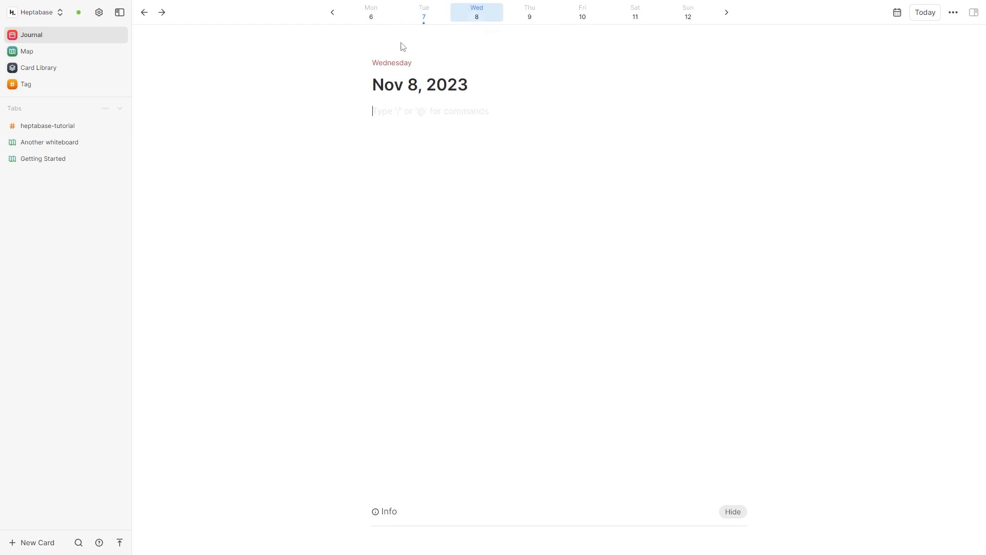
mouse_move(925, 62)
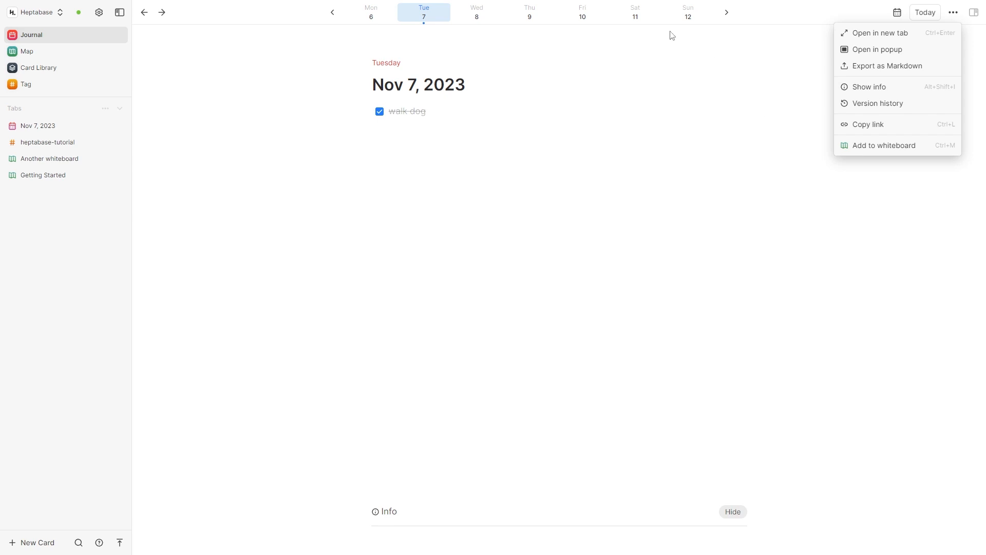
Add the Nov 7 journal card to Another whiteboard and move it above the Card card
click(883, 145)
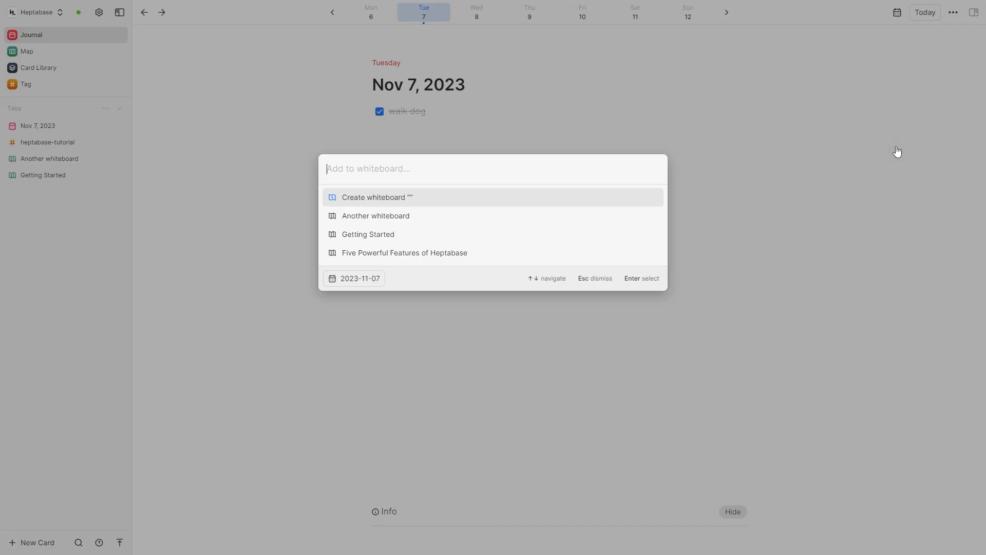
mouse_move(418, 212)
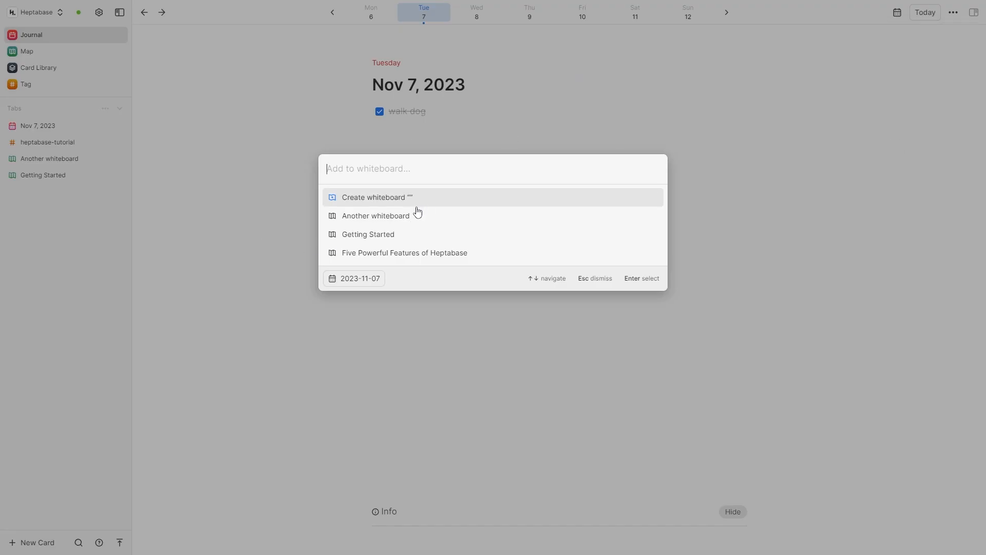
click(376, 215)
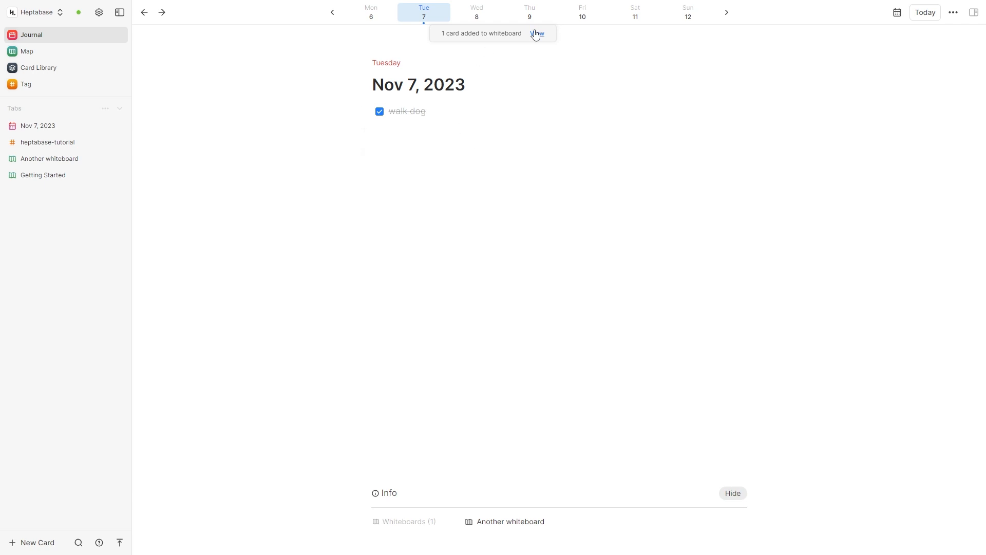
click(536, 33)
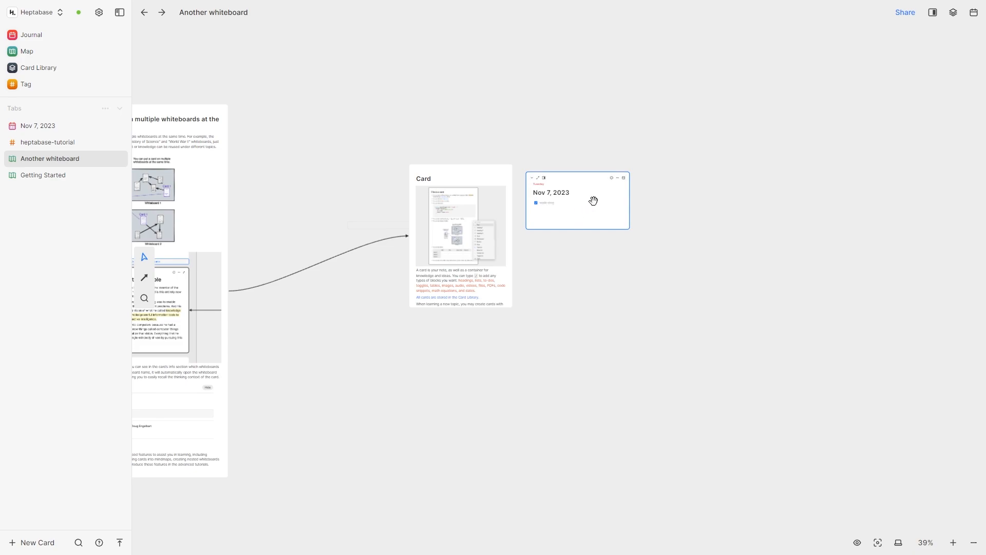
drag(576, 200, 560, 95)
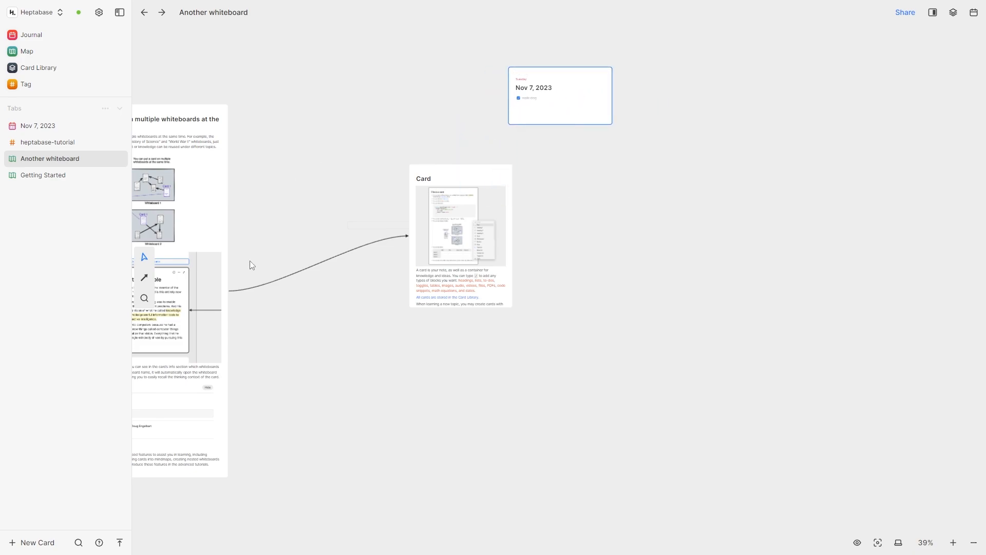
Go to the whiteboard map and open the Getting Started whiteboard
click(27, 52)
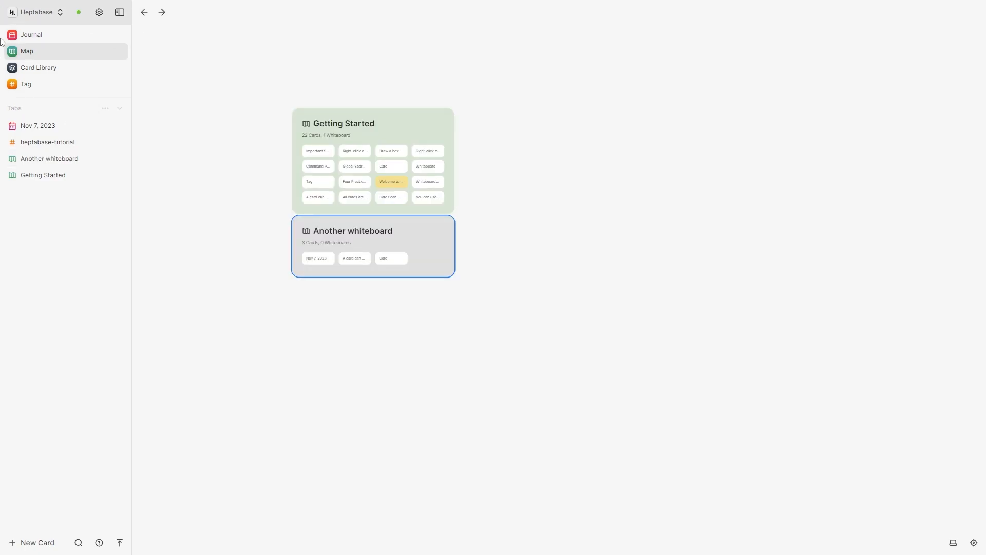
mouse_move(327, 193)
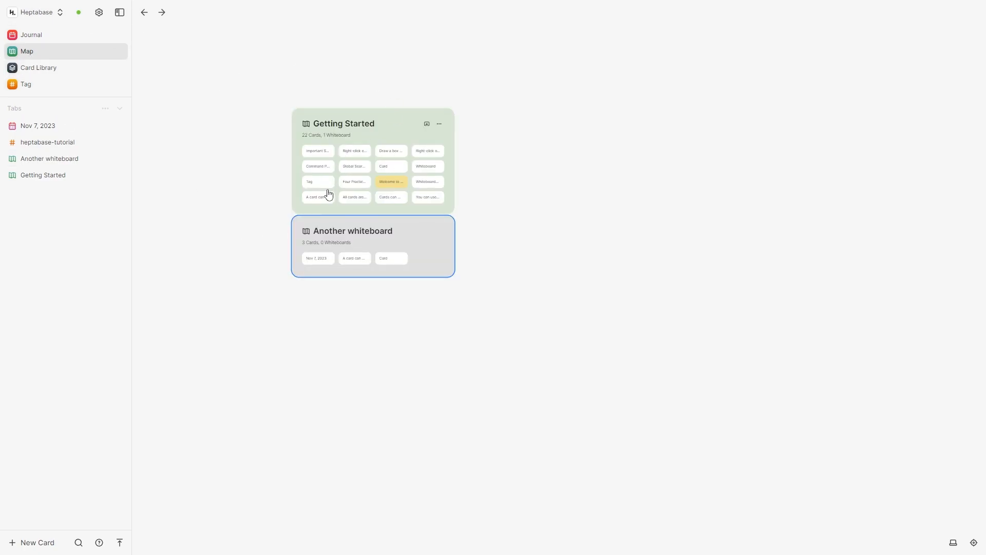
mouse_move(335, 225)
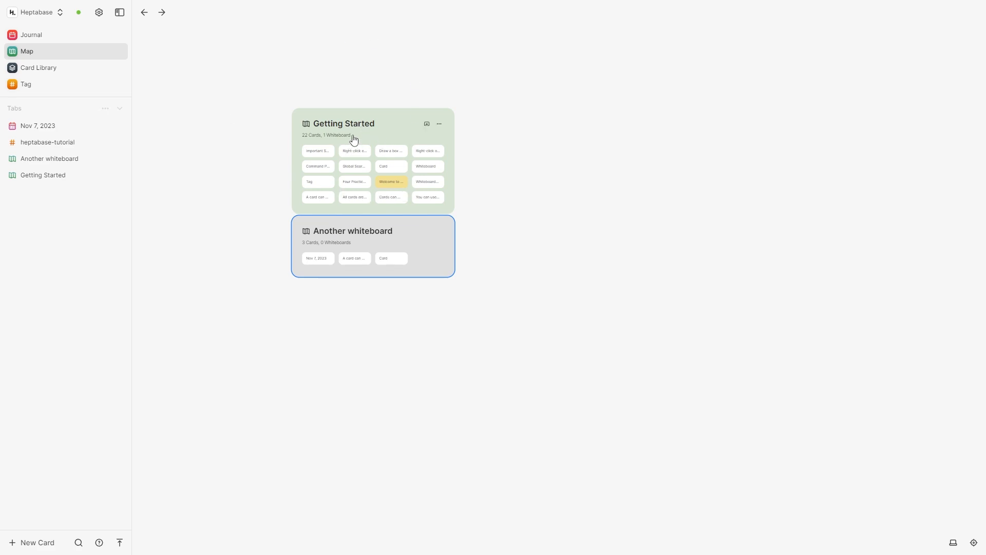
double_click(343, 124)
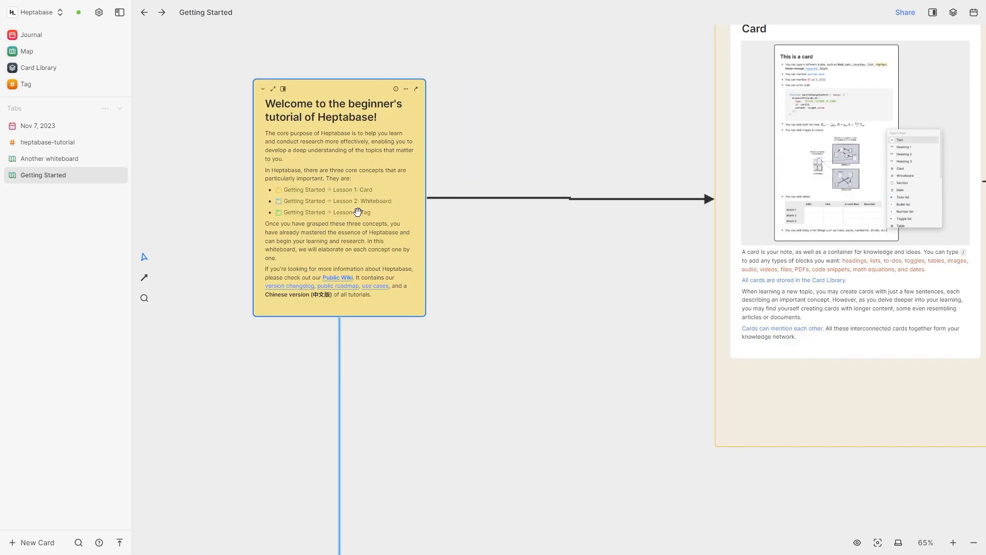
mouse_move(326, 168)
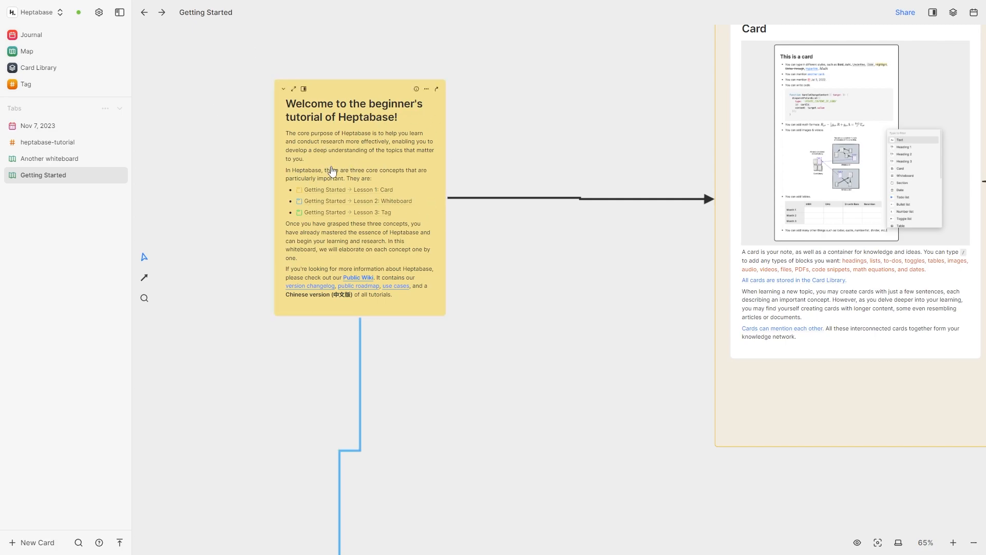
mouse_move(391, 193)
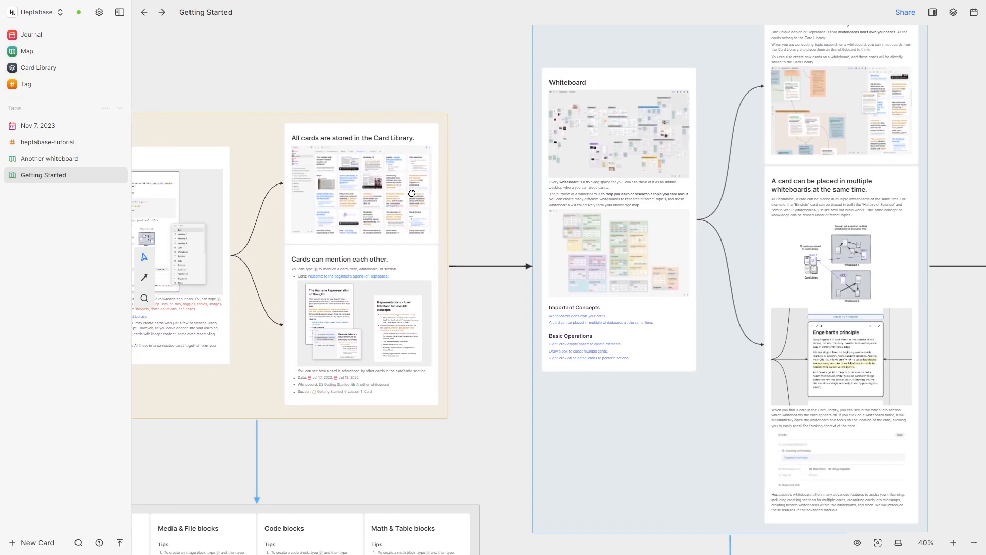
scroll(down, 3)
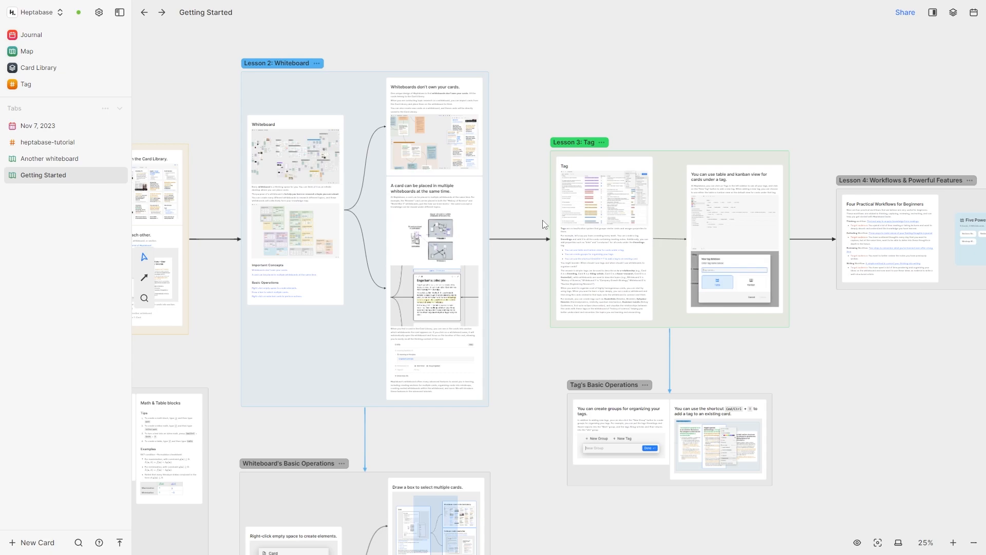
mouse_move(202, 365)
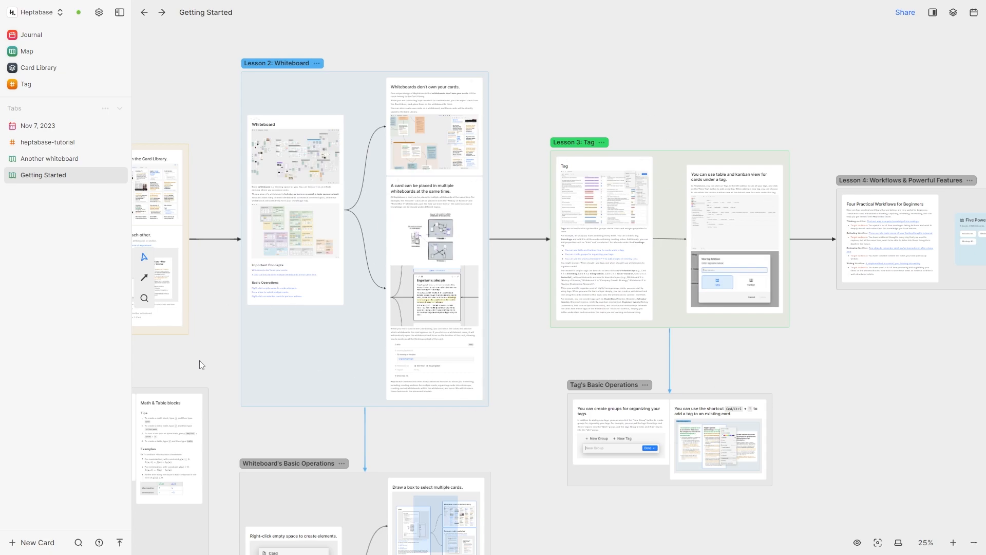
scroll(down, 3)
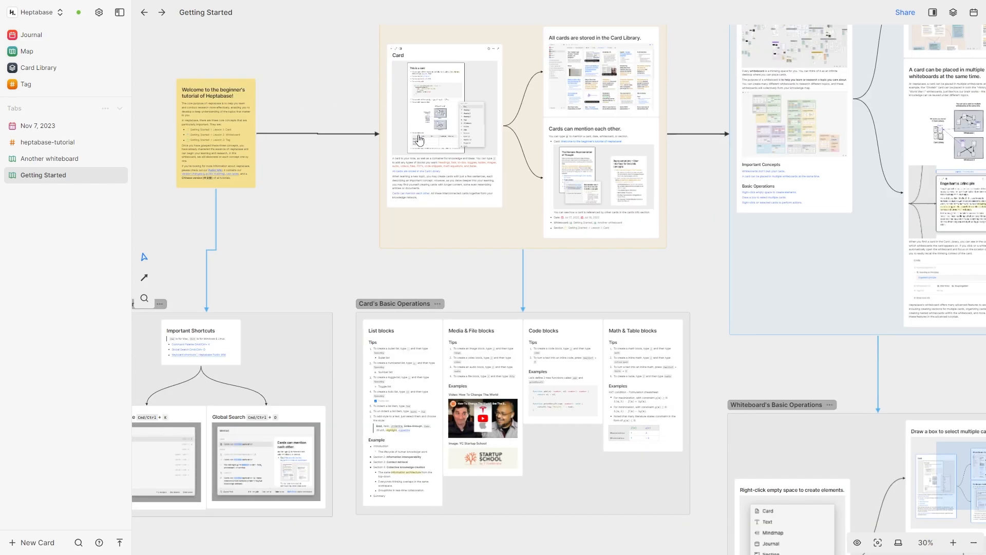
mouse_move(424, 462)
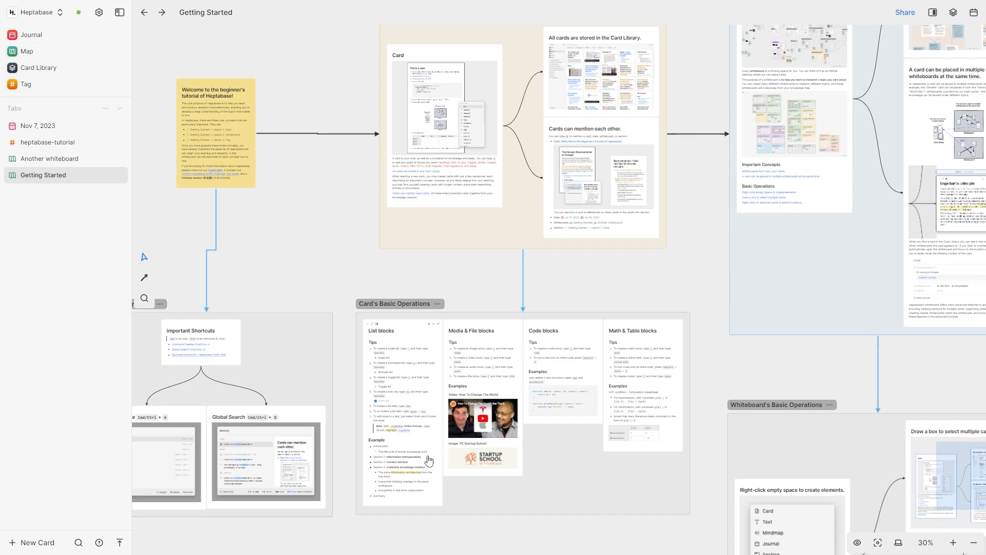
mouse_move(727, 309)
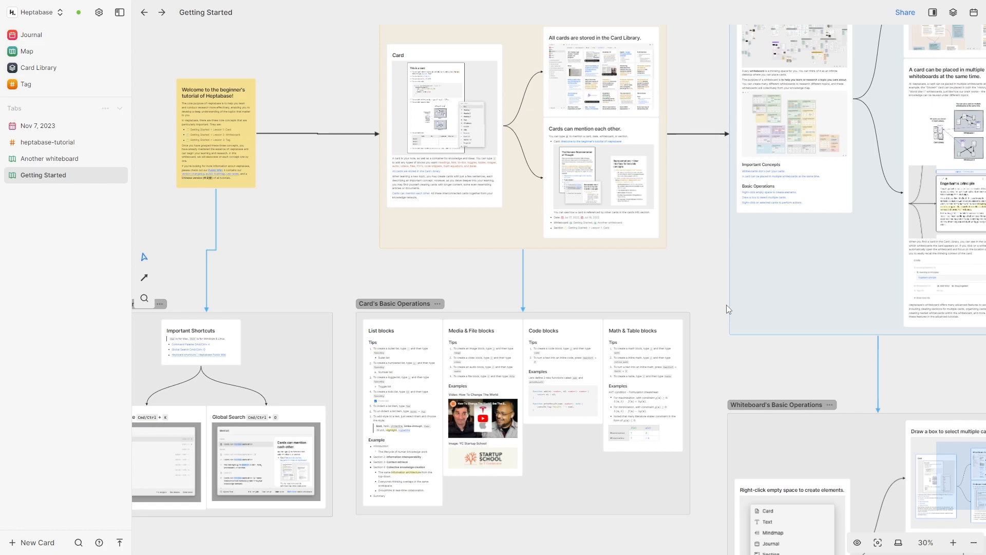
Zoom the Getting Started whiteboard out to 5% so every lesson section is visible
scroll(down, 3)
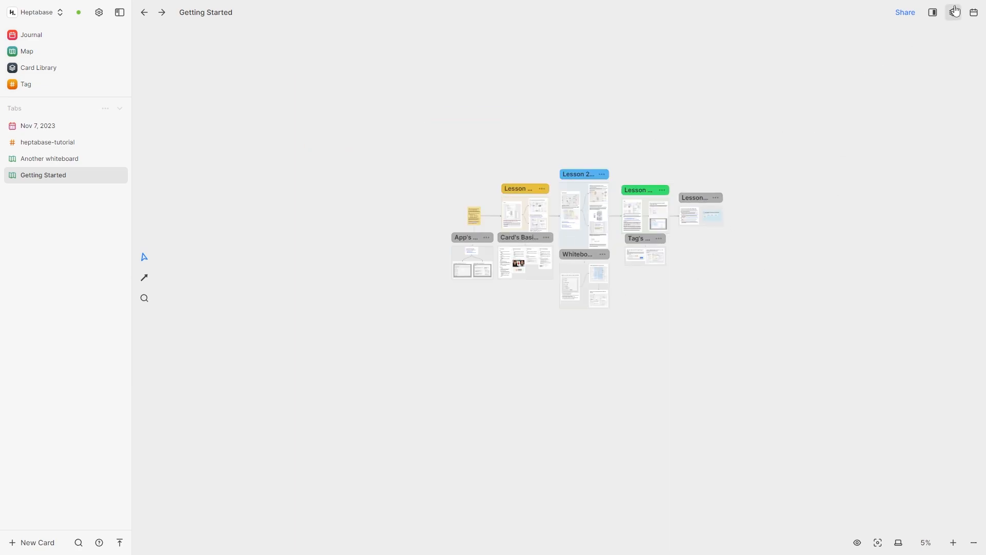
mouse_move(953, 12)
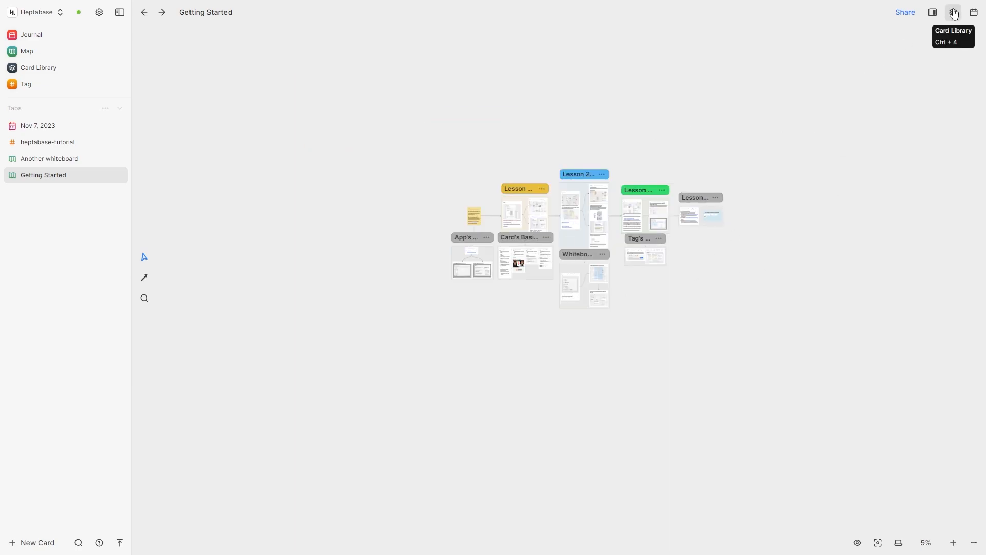
Create a 'wdwdw' card, link the welcome card to it with an arrow, then go to the Card Library
click(953, 12)
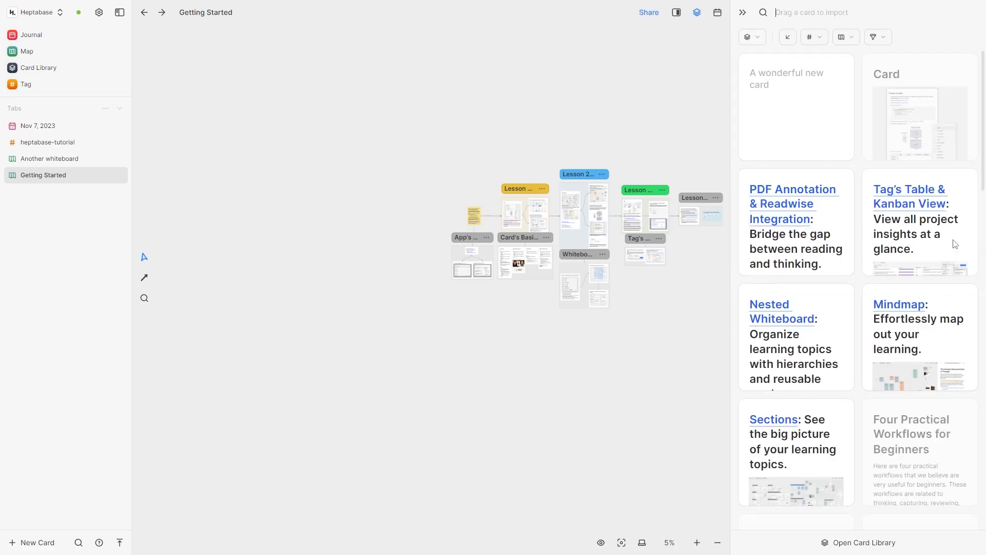
mouse_move(821, 221)
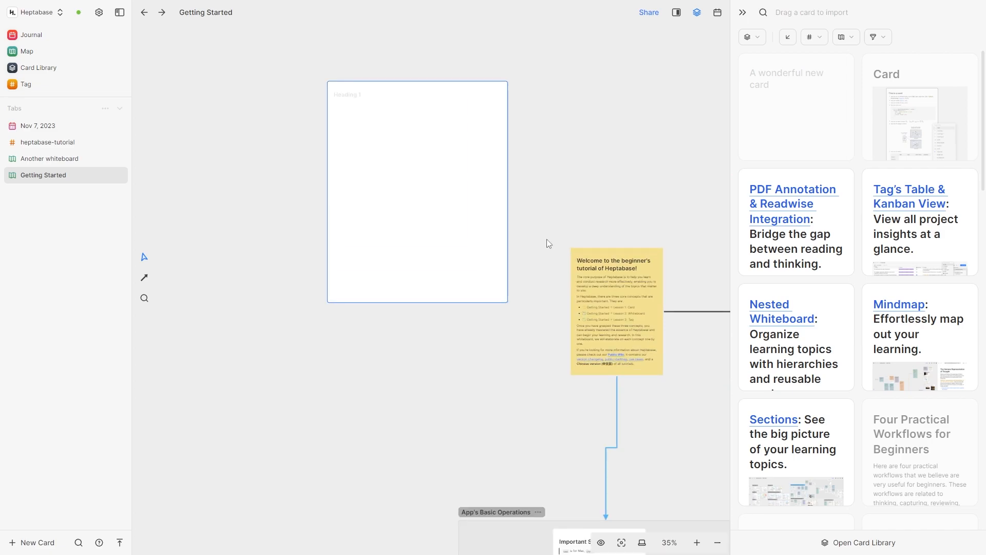
text(wdwdw)
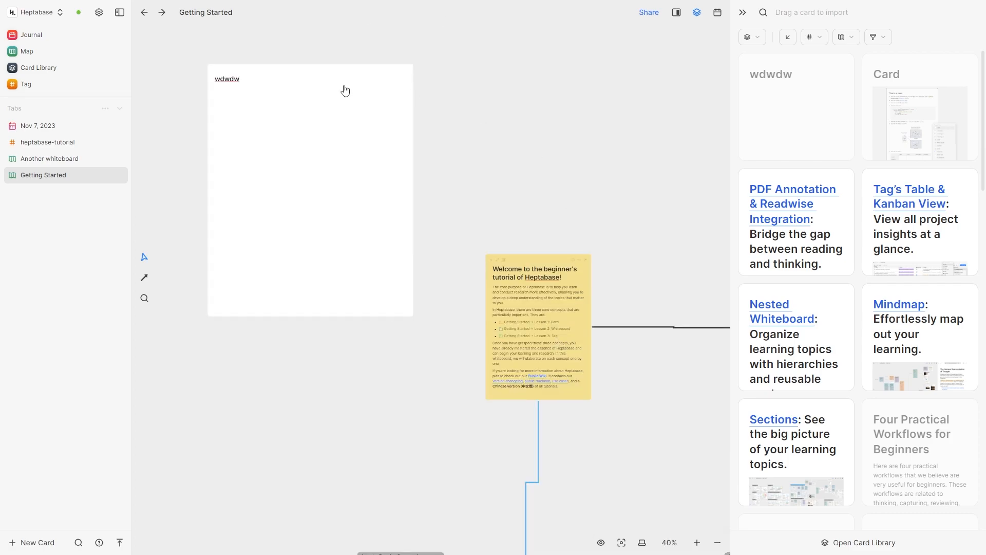
mouse_move(143, 274)
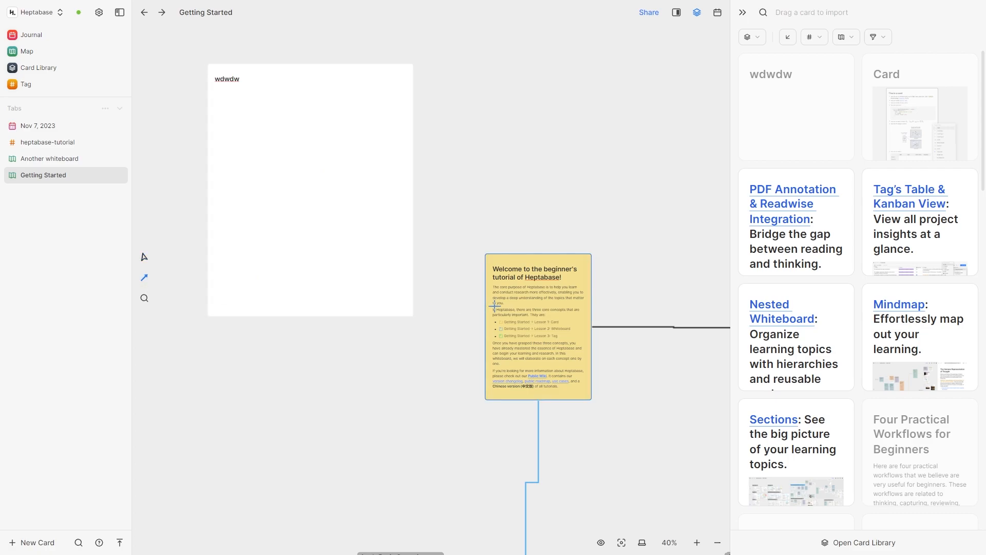
click(516, 315)
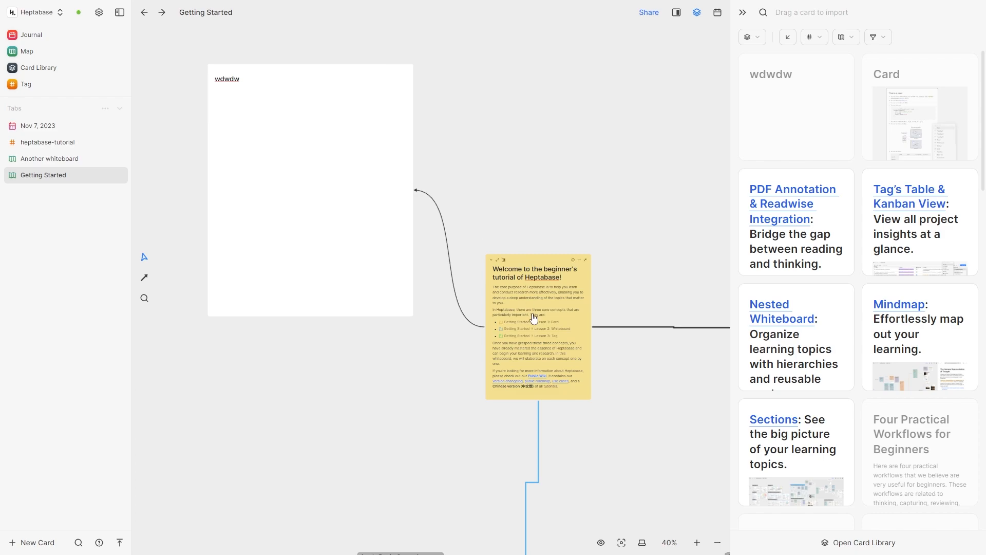
mouse_move(264, 150)
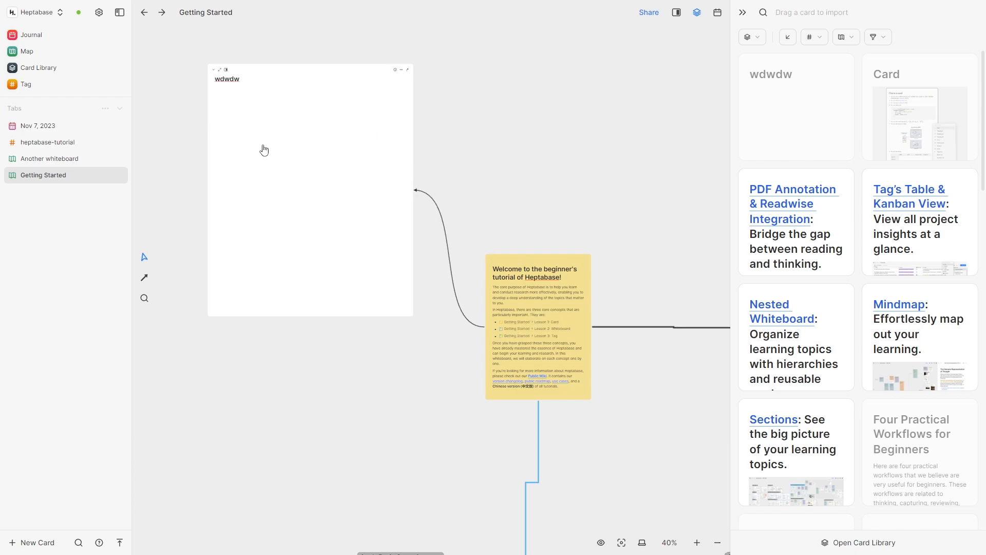
click(38, 68)
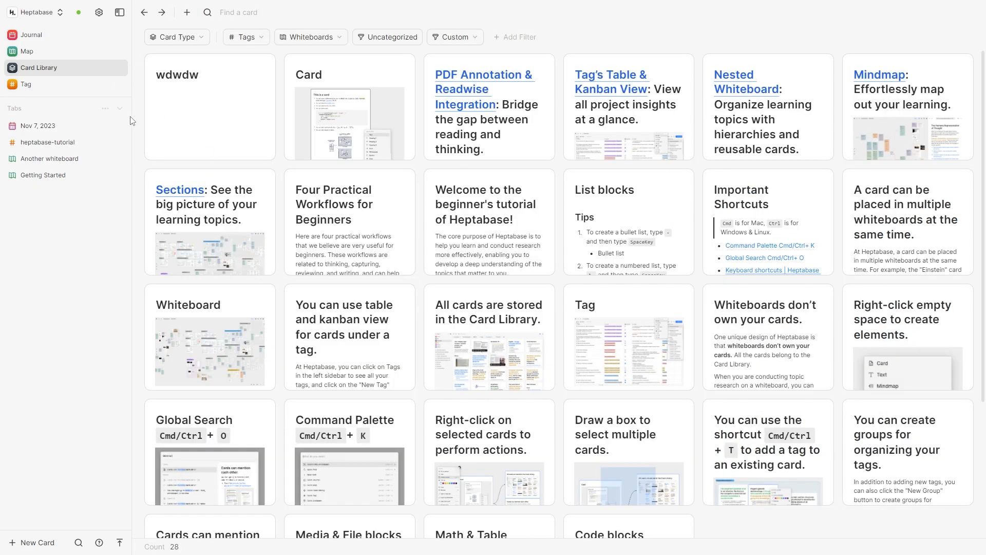
Filter the Card Library for 'tag', then switch to the Tag overview
scroll(down, 3)
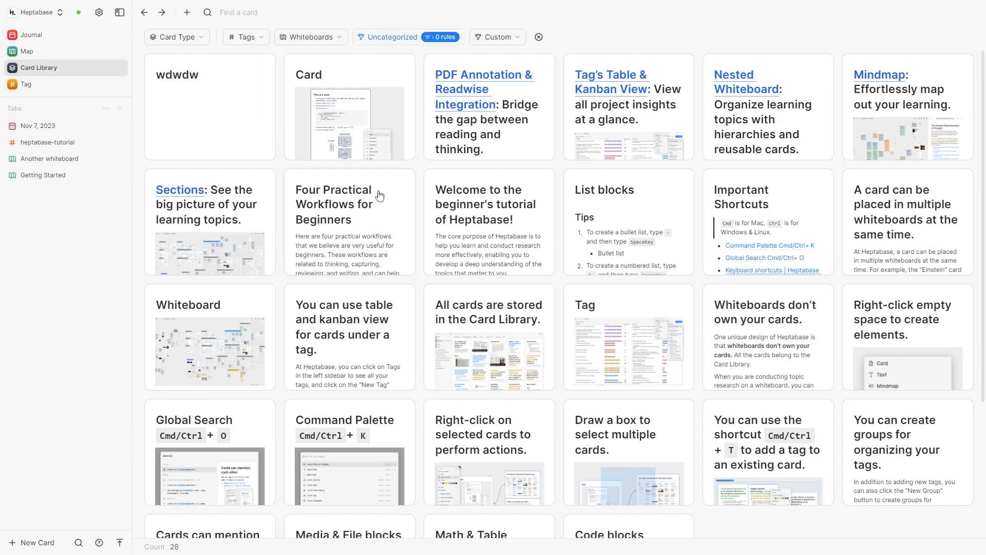
mouse_move(193, 32)
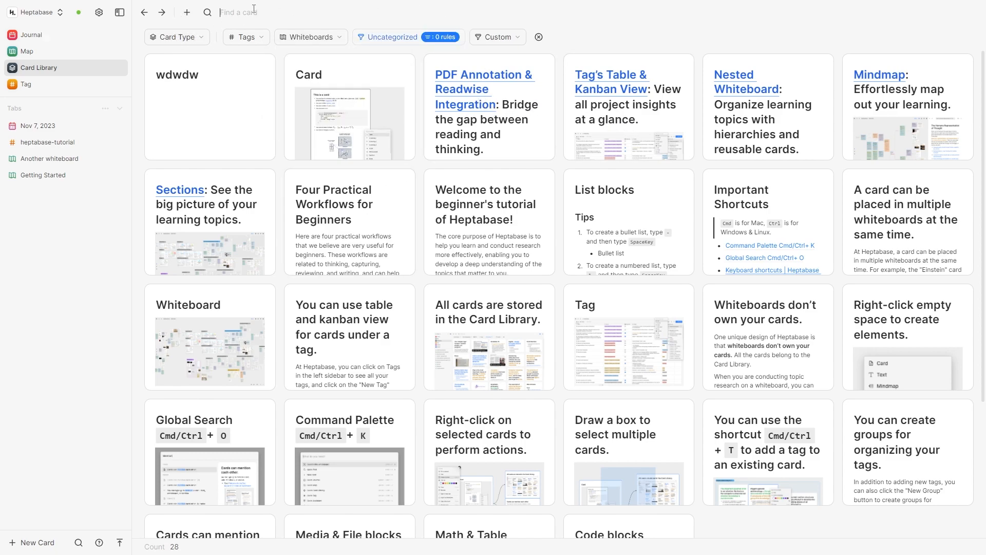
text(tag)
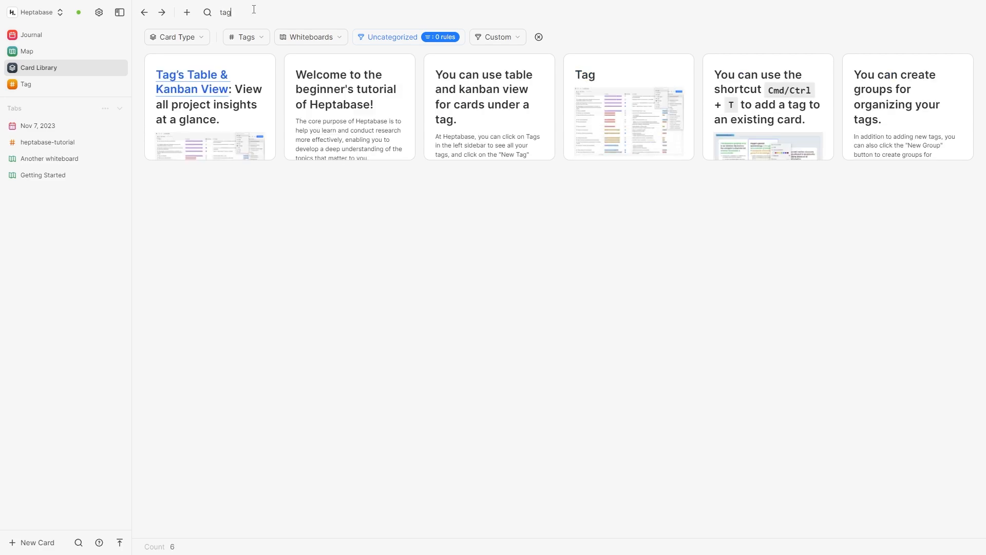
mouse_move(193, 113)
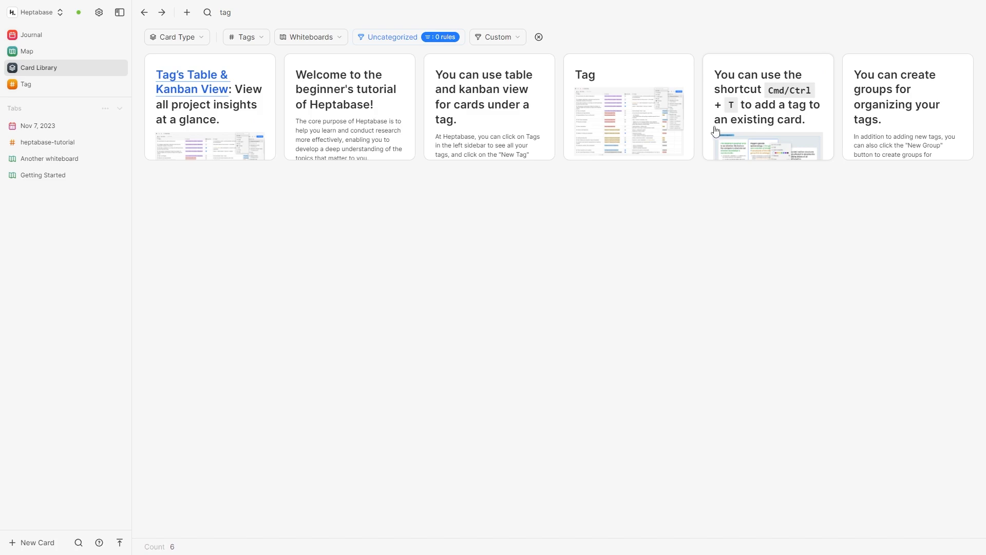
click(26, 83)
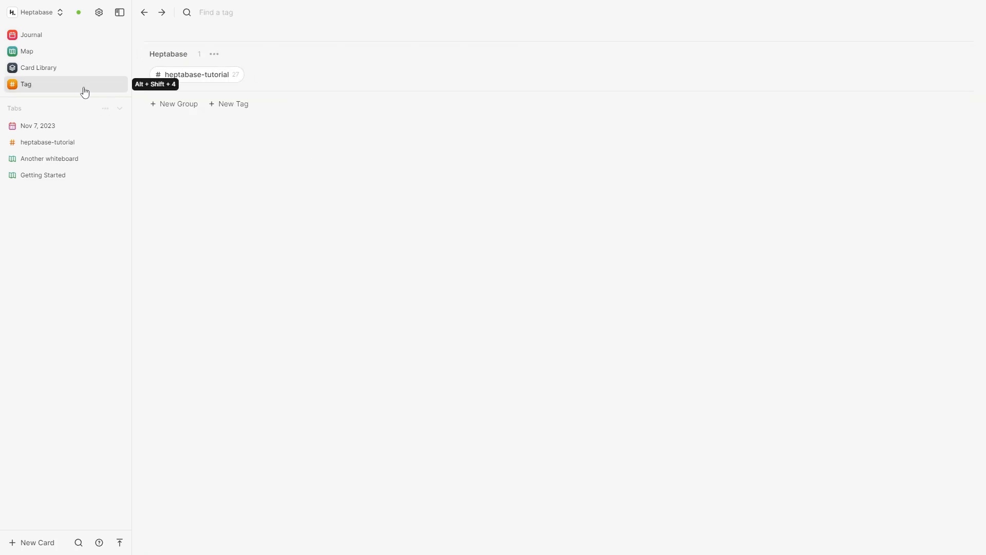
mouse_move(210, 90)
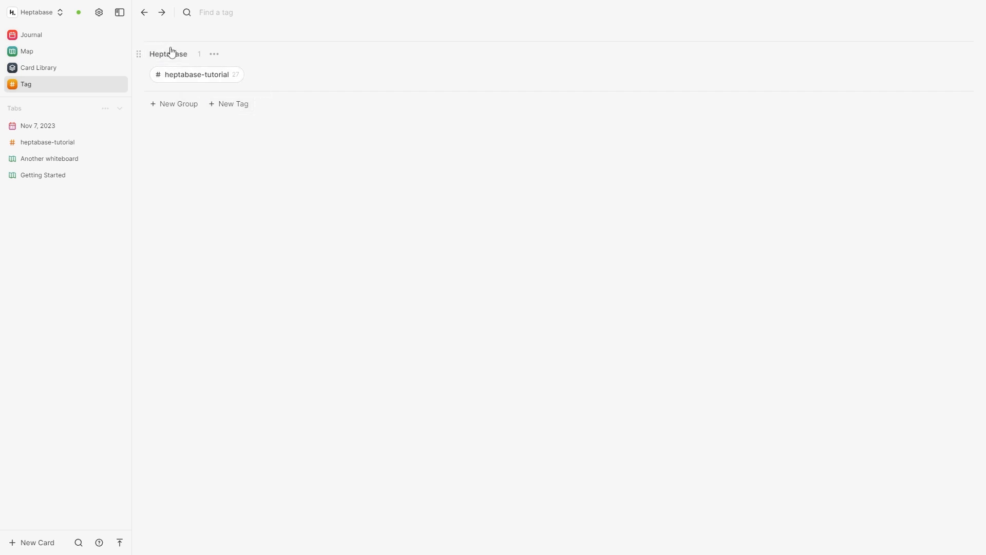
mouse_move(278, 81)
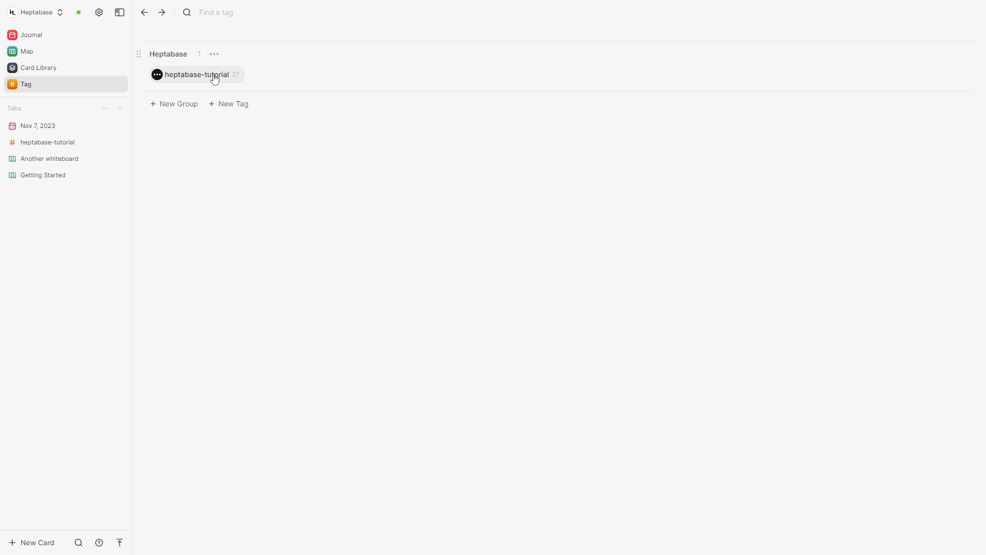
click(196, 74)
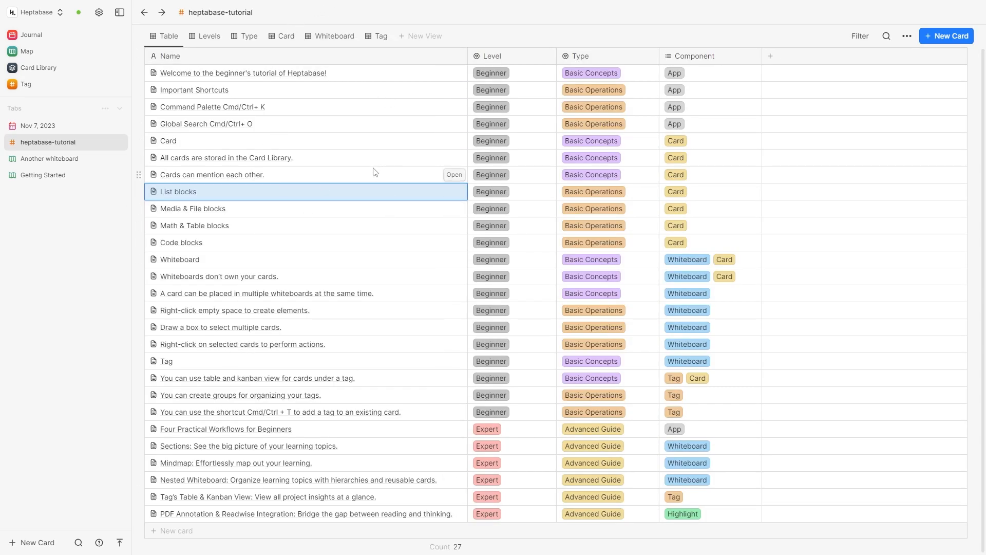
mouse_move(367, 169)
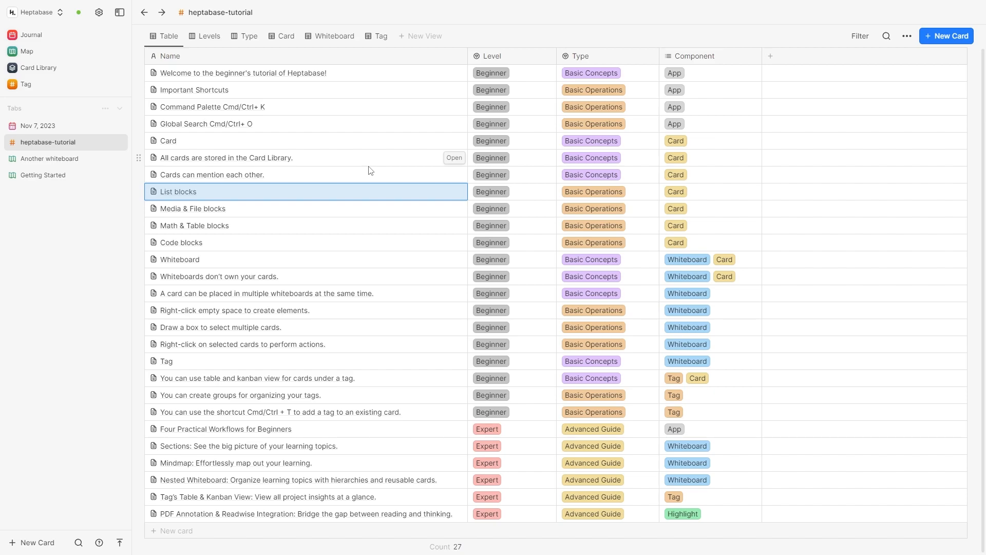
mouse_move(468, 326)
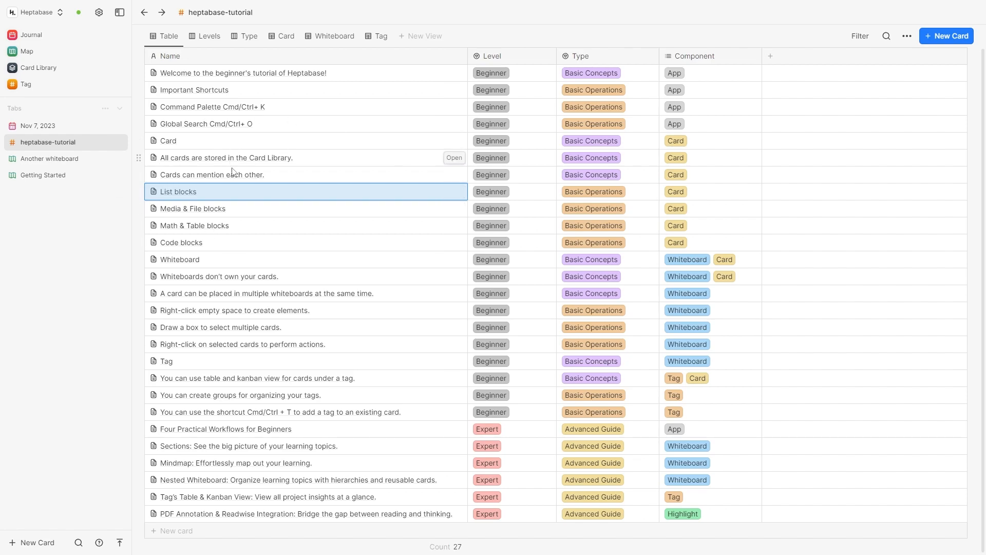
click(179, 258)
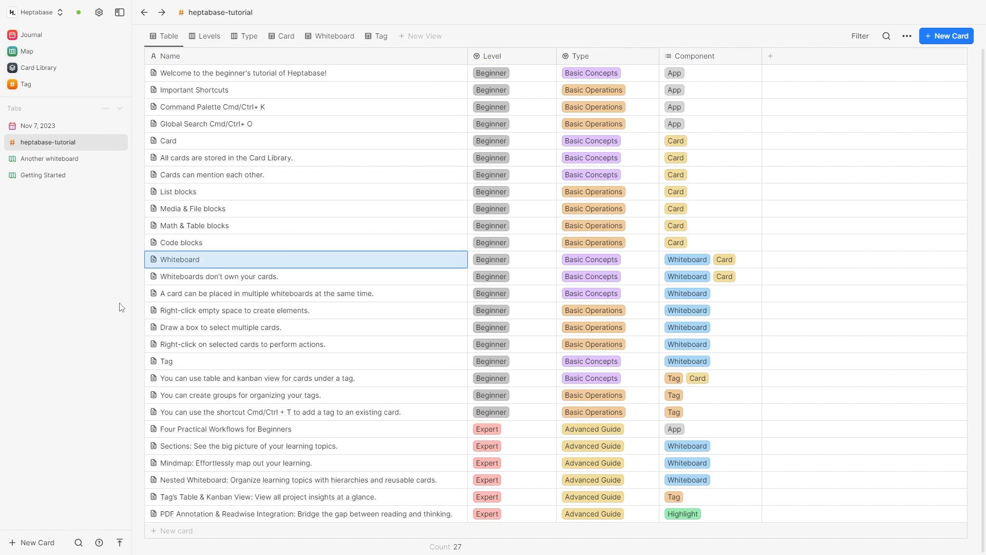
click(25, 83)
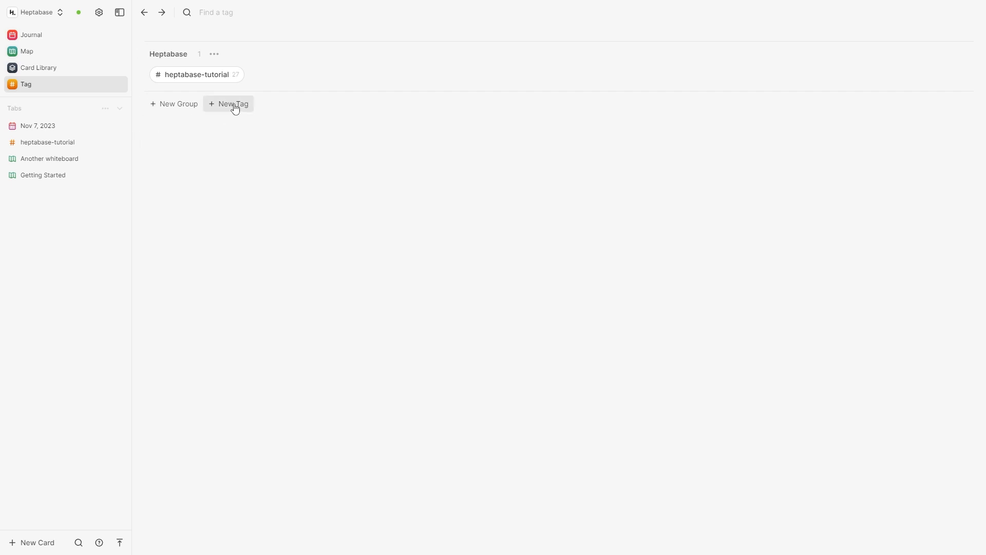
Create a new tag named 'work' with the Table layout
click(232, 104)
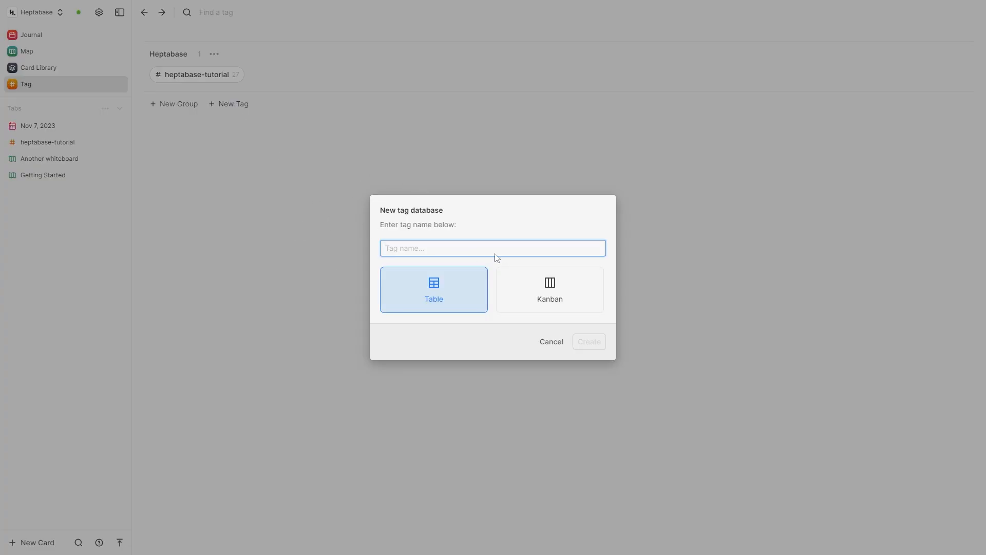
click(549, 290)
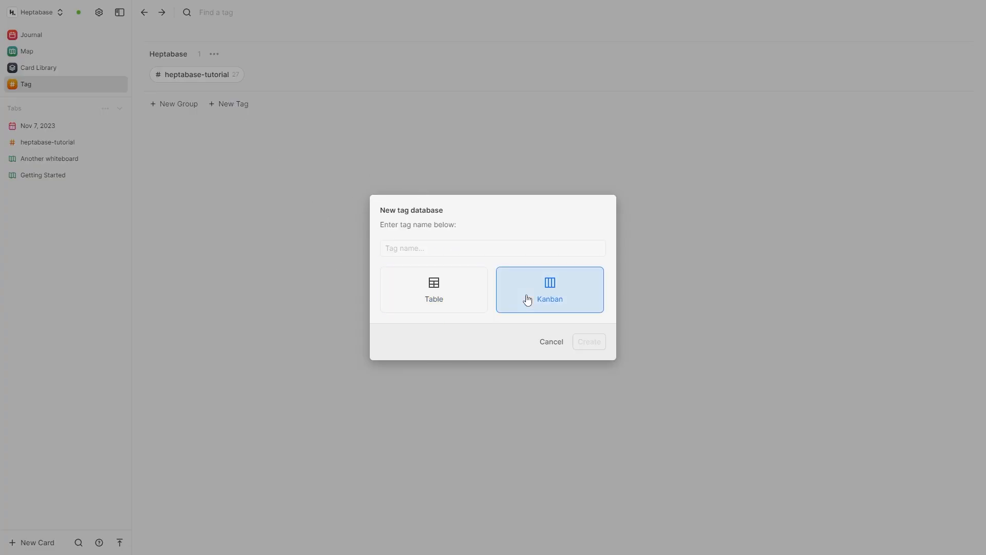
click(433, 289)
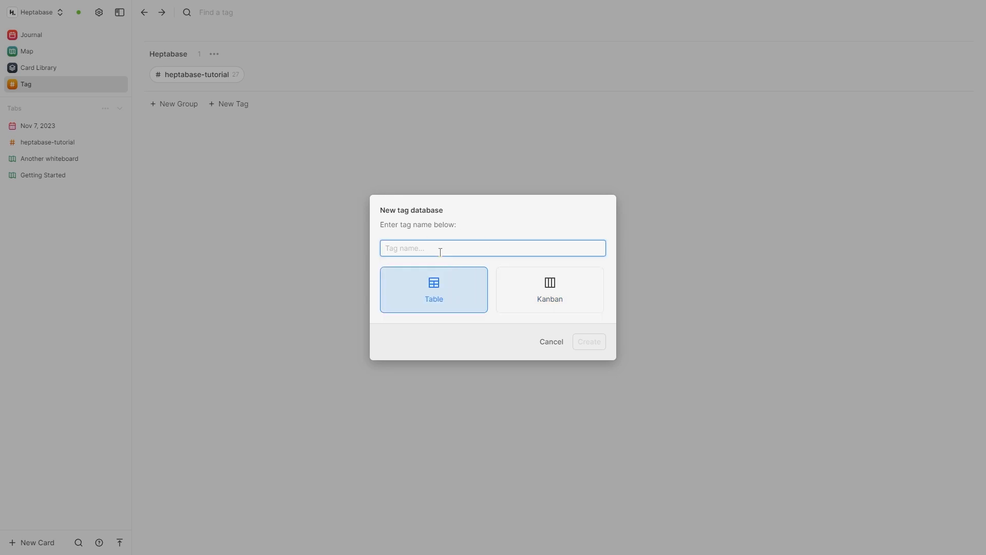
text(work)
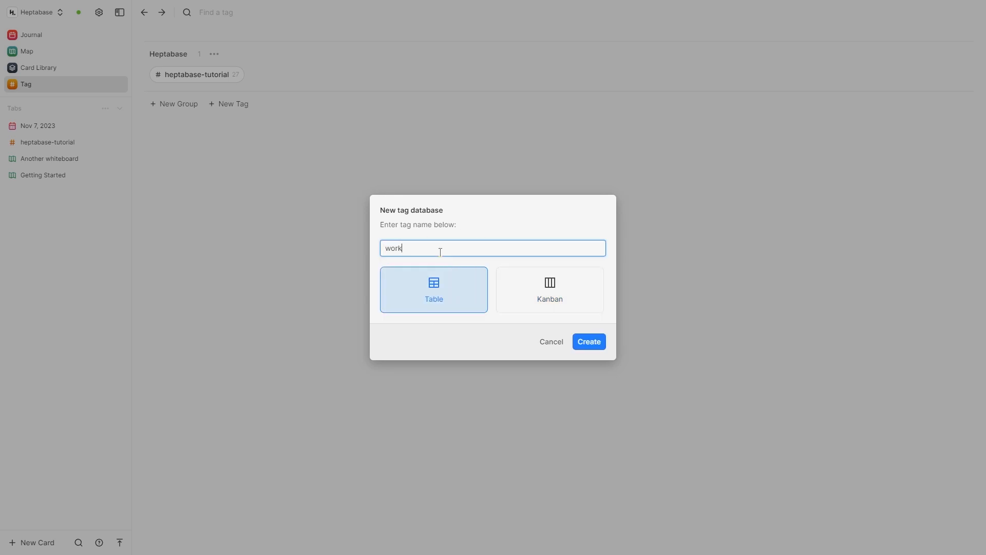
click(588, 341)
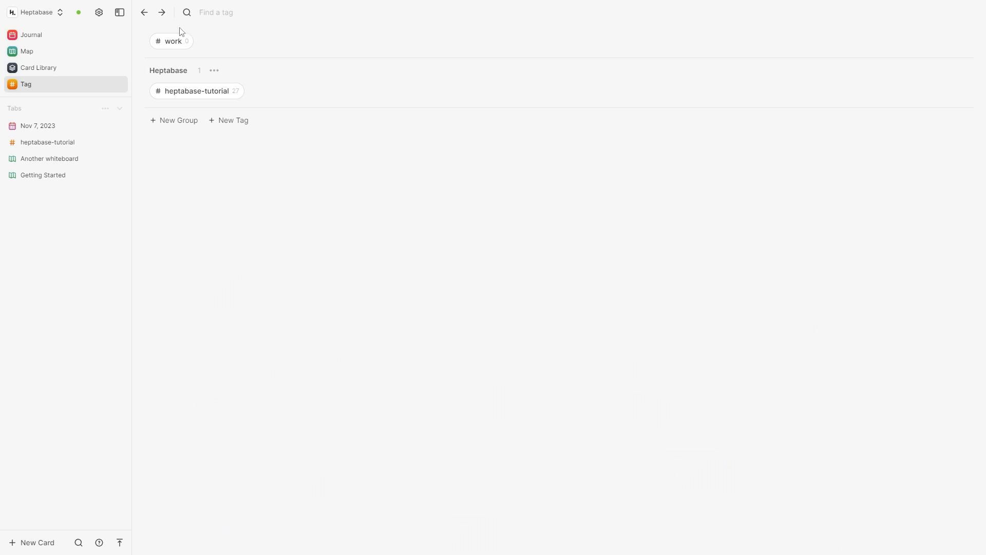
Add one empty card to the work tag's table, then go to the whiteboard map
click(171, 41)
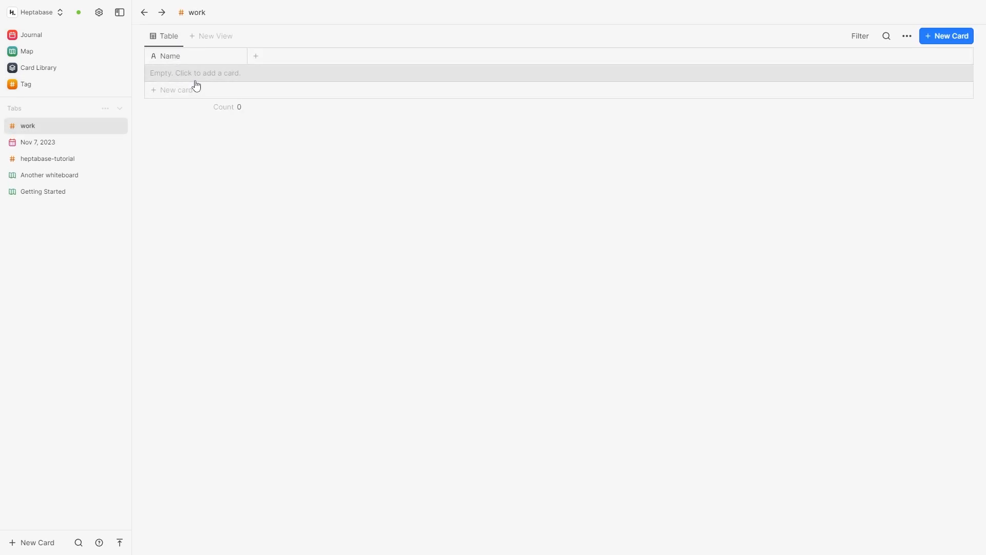
click(195, 72)
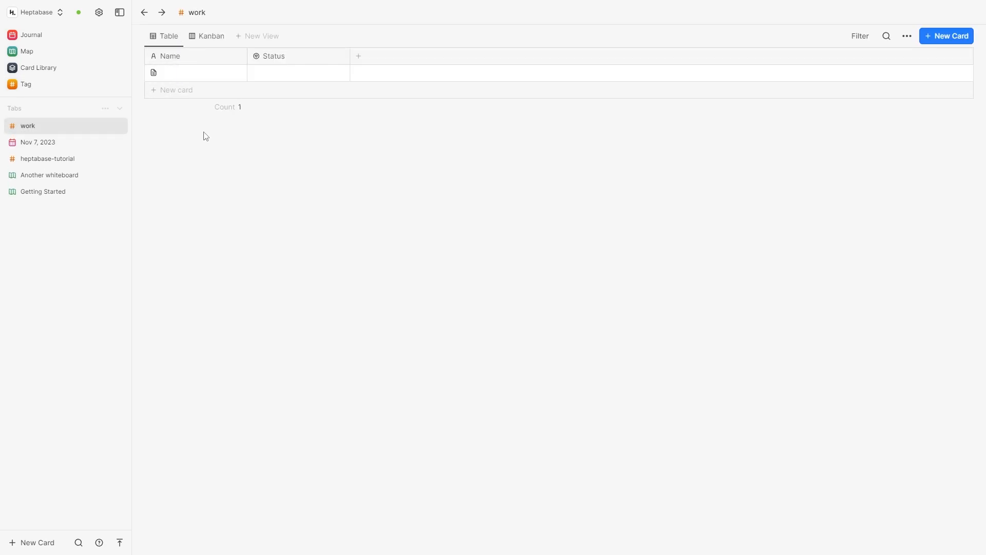
click(26, 51)
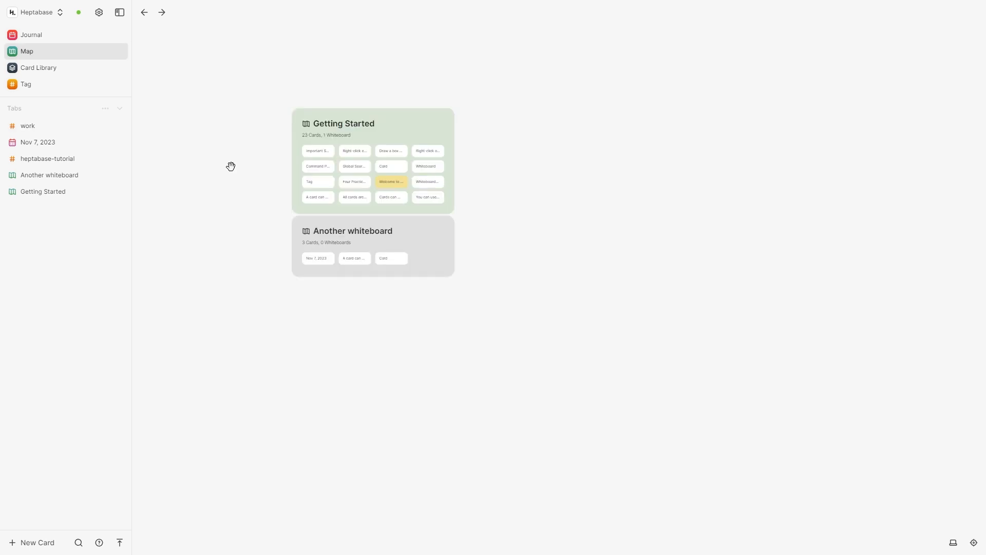